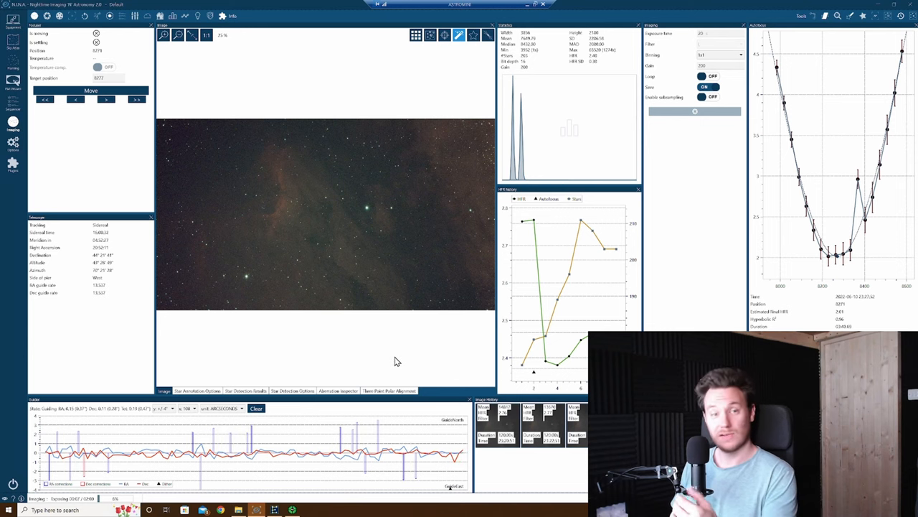
{"action": "mouse_move", "coordinate": [386, 368]}
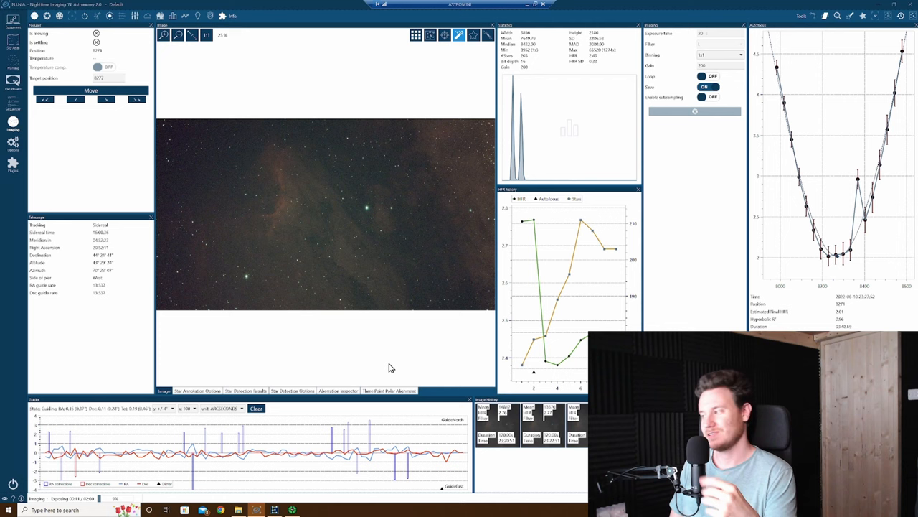
{"action": "mouse_move", "coordinate": [387, 368]}
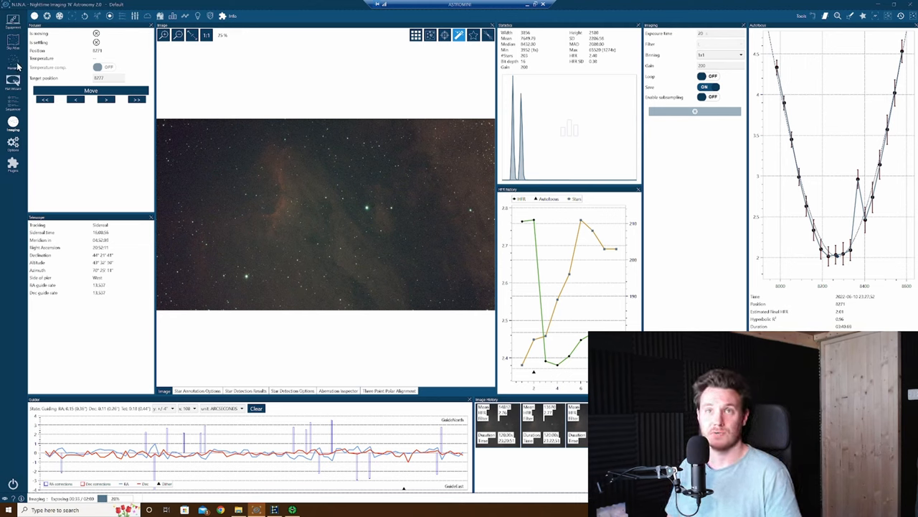
Step: Show the Pelican Nebula framing rectangle over the sky survey image in the Framing Assistant
{"action": "left_click", "coordinate": [12, 80]}
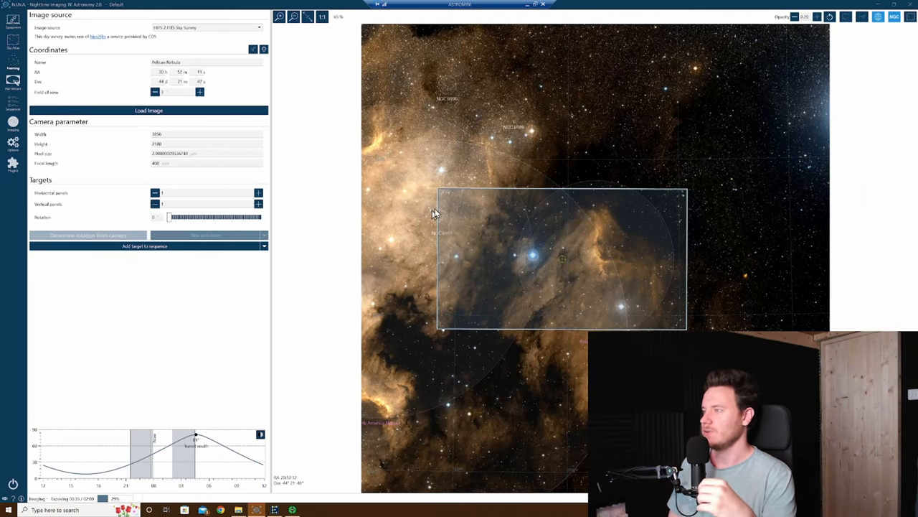
{"action": "mouse_move", "coordinate": [462, 209]}
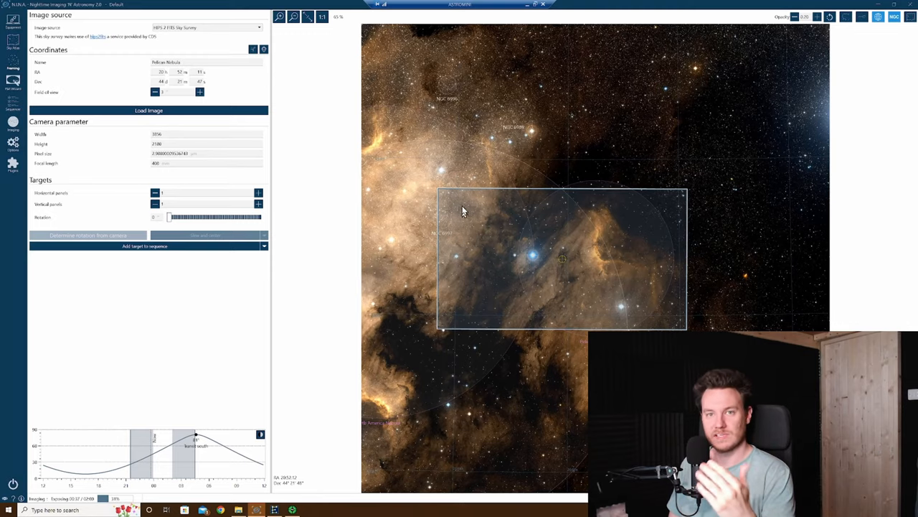
{"action": "mouse_move", "coordinate": [494, 214]}
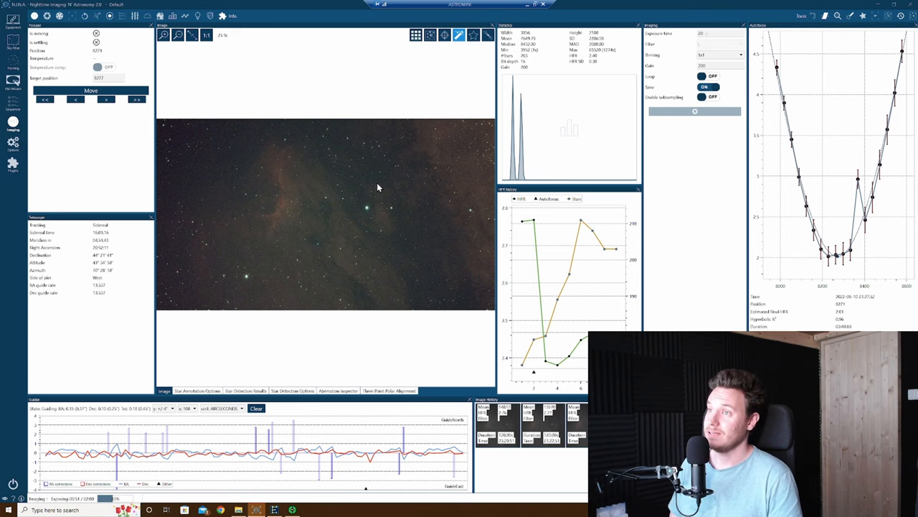
{"action": "mouse_move", "coordinate": [372, 191]}
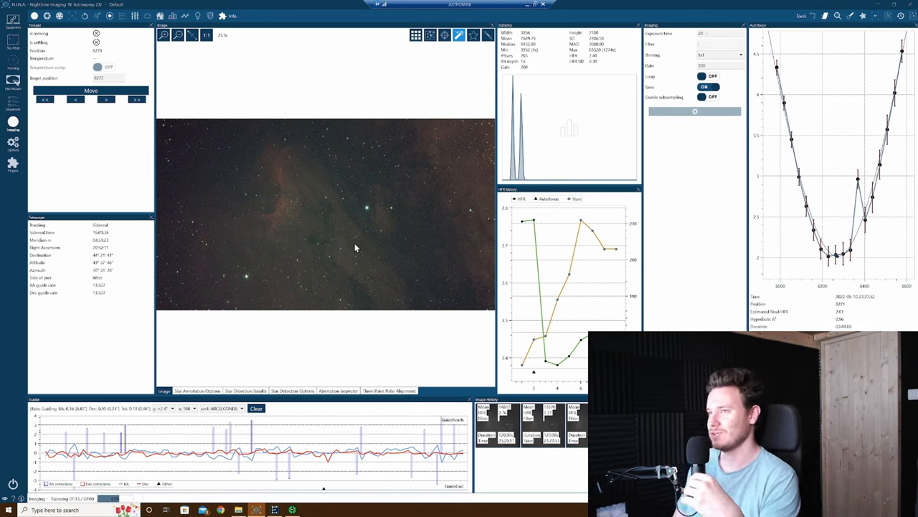
{"action": "mouse_move", "coordinate": [241, 231]}
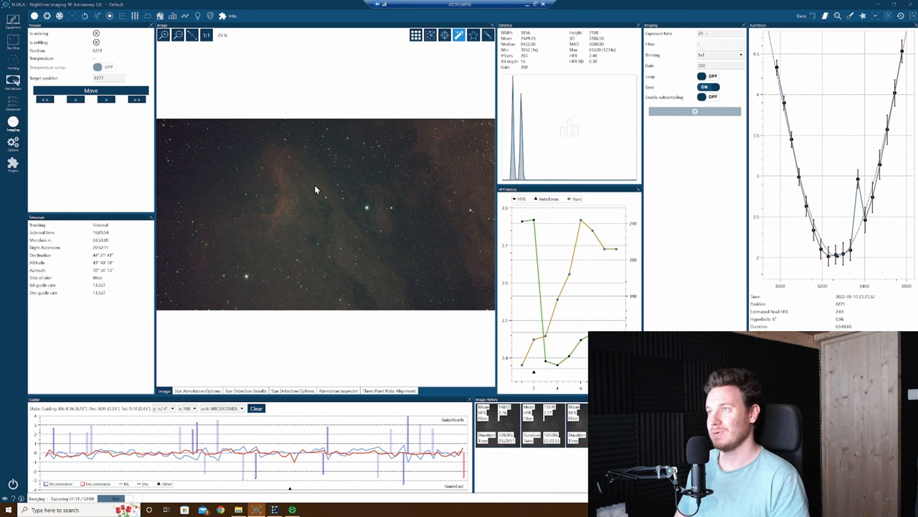
{"action": "mouse_move", "coordinate": [273, 215]}
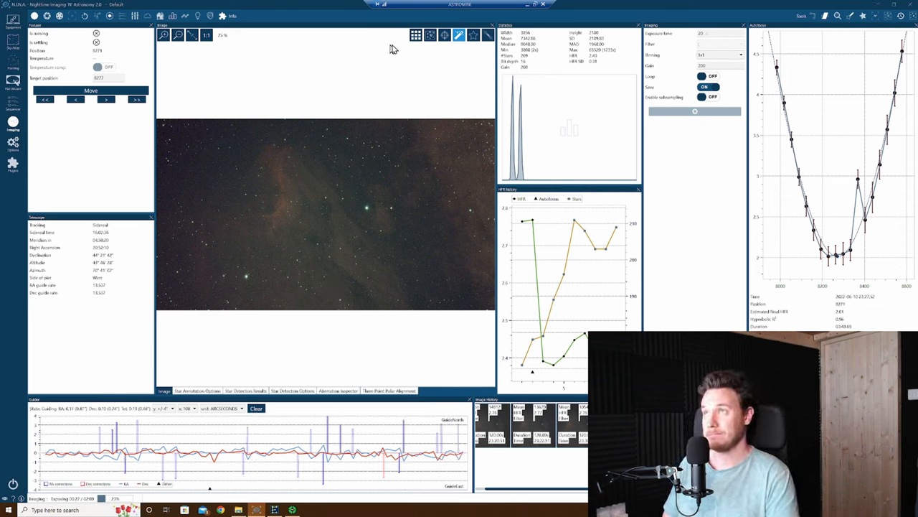
{"action": "left_click", "coordinate": [417, 35]}
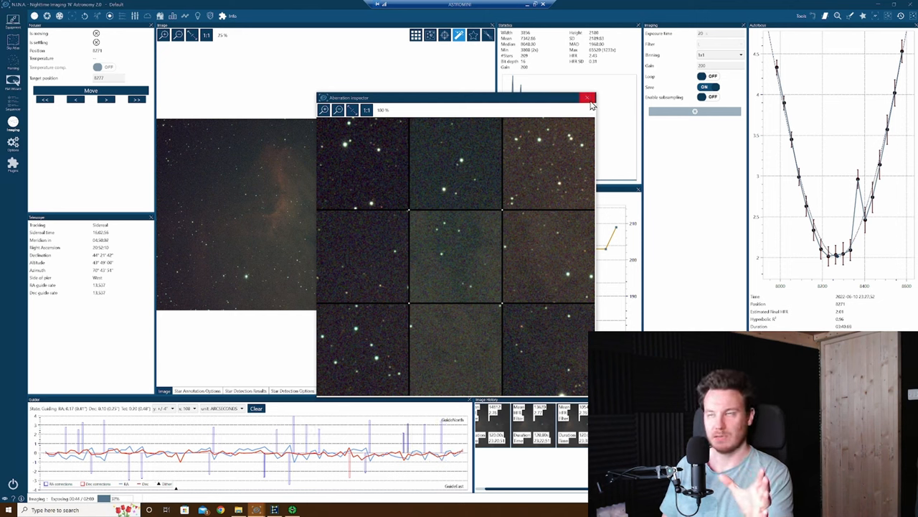
{"action": "left_click", "coordinate": [588, 97]}
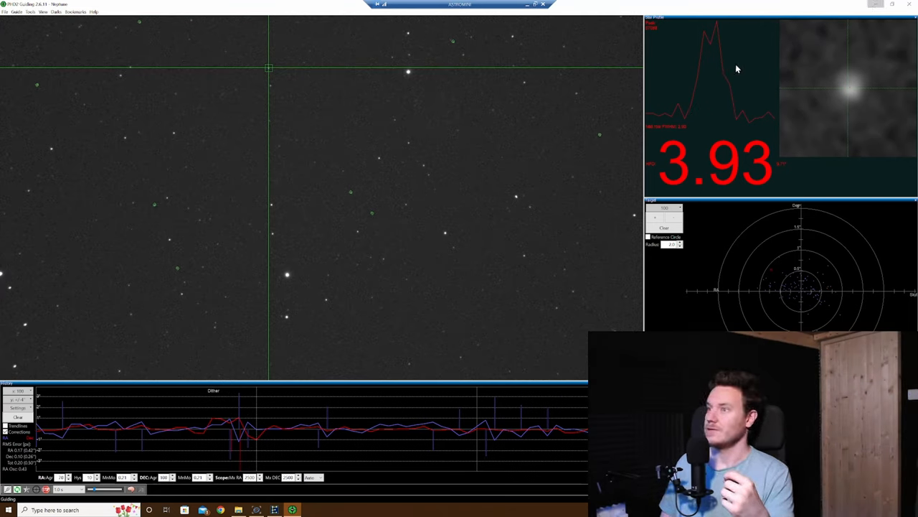
{"action": "left_click", "coordinate": [529, 4]}
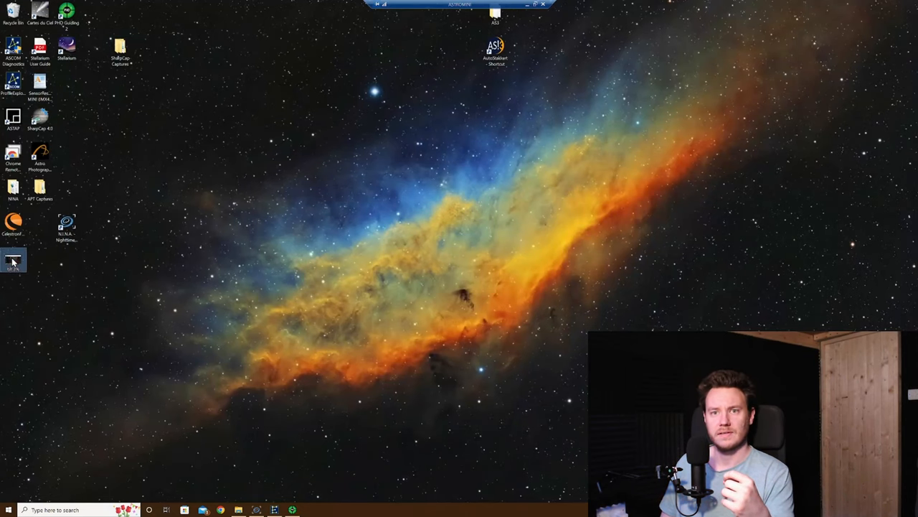
{"action": "double_click", "coordinate": [13, 261]}
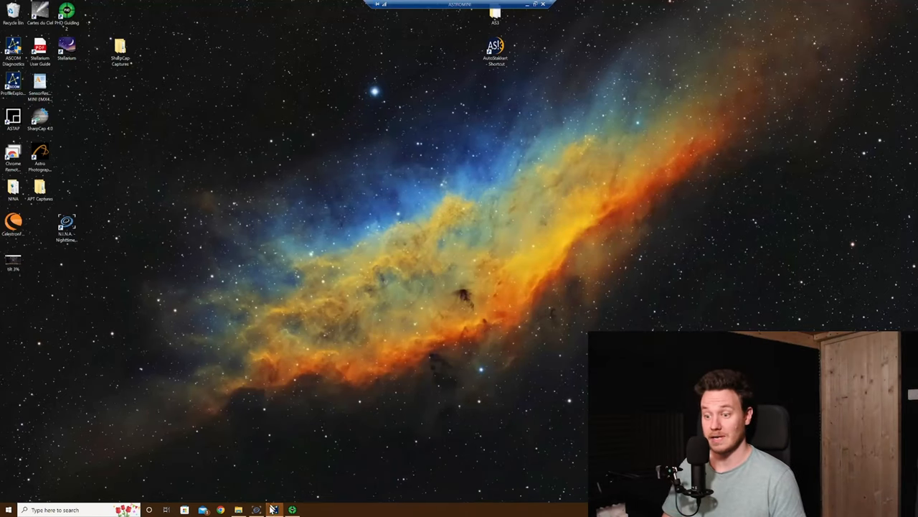
{"action": "left_click", "coordinate": [274, 510]}
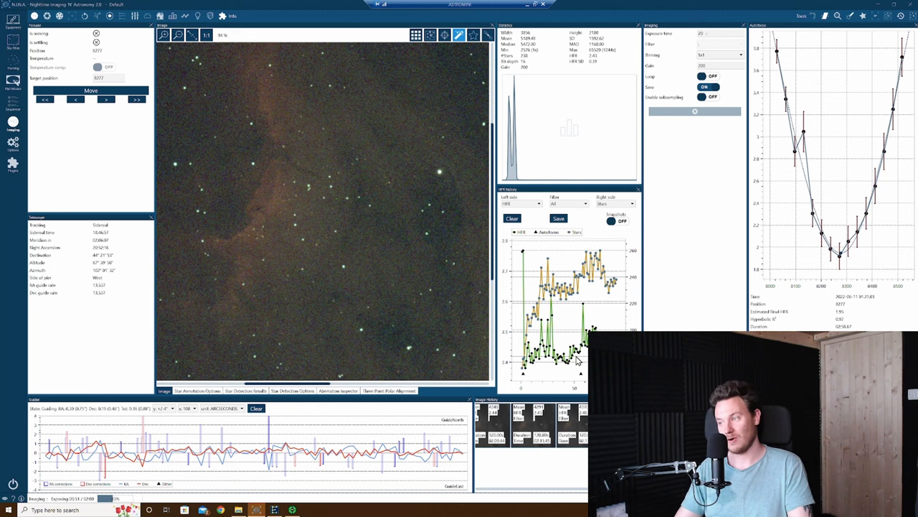
{"action": "mouse_move", "coordinate": [583, 379]}
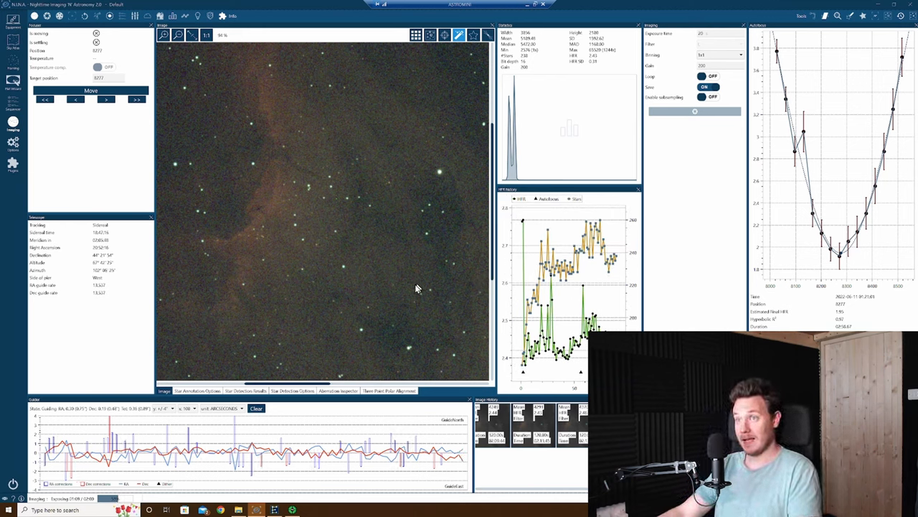
{"action": "mouse_move", "coordinate": [392, 278]}
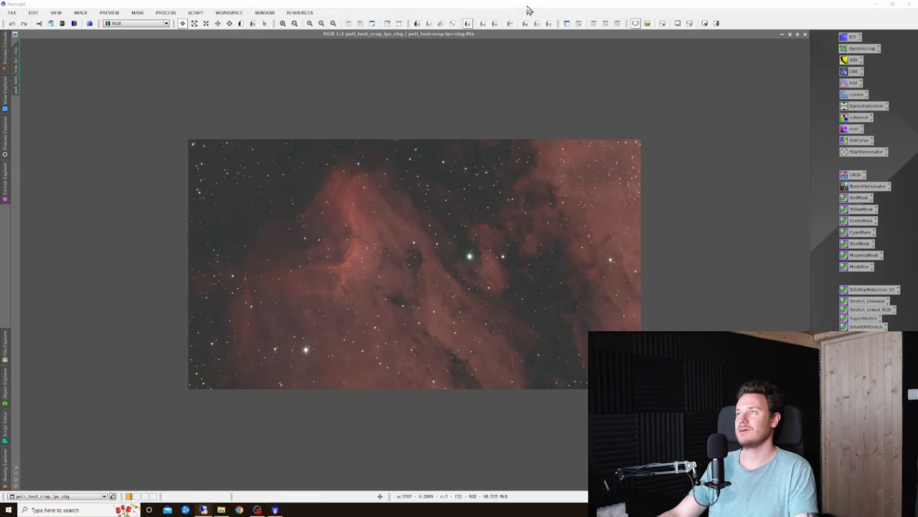
{"action": "mouse_move", "coordinate": [431, 192]}
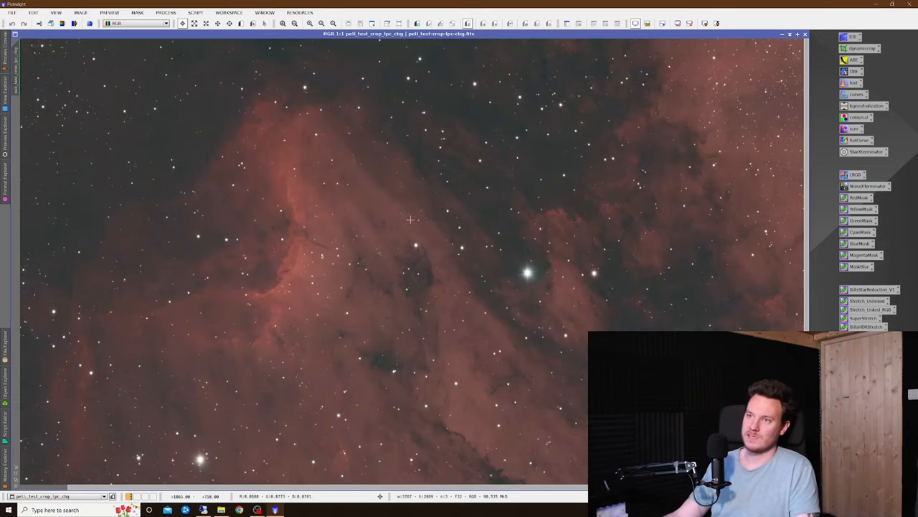
{"action": "mouse_move", "coordinate": [402, 241]}
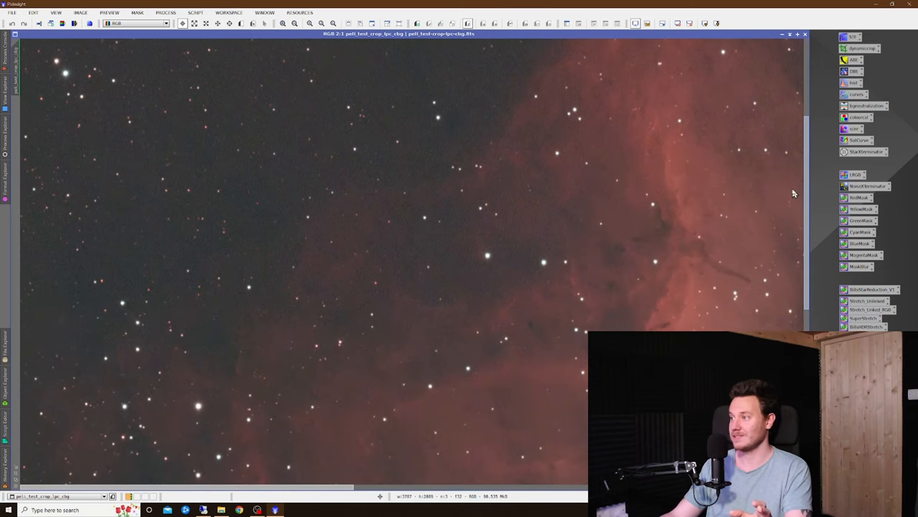
{"action": "mouse_move", "coordinate": [505, 336]}
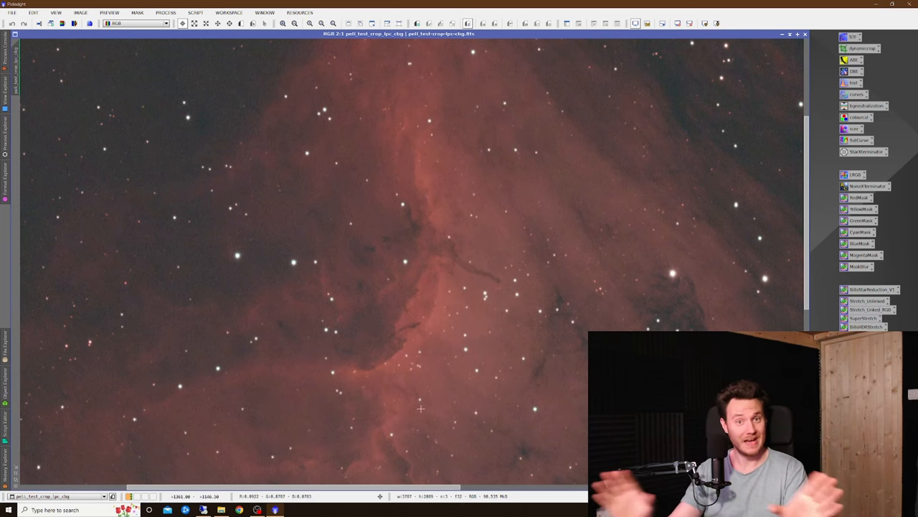
{"action": "mouse_move", "coordinate": [421, 192]}
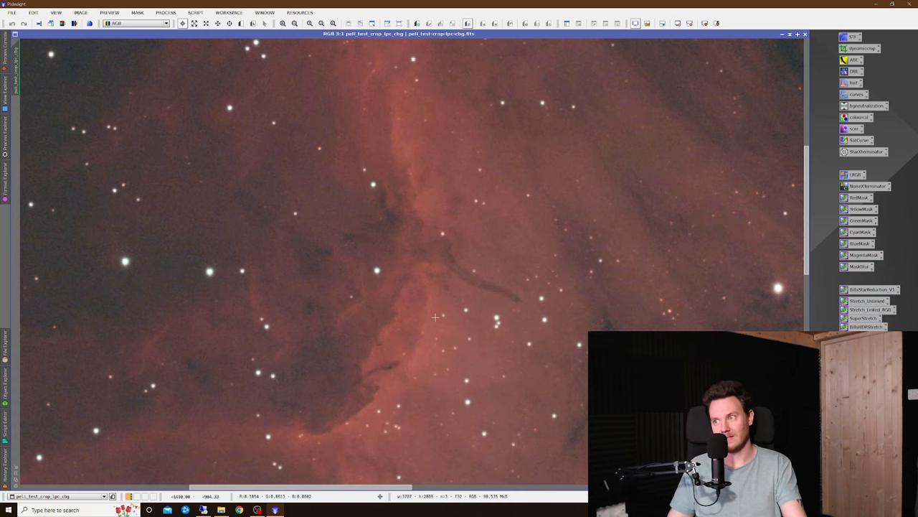
{"action": "mouse_move", "coordinate": [496, 322]}
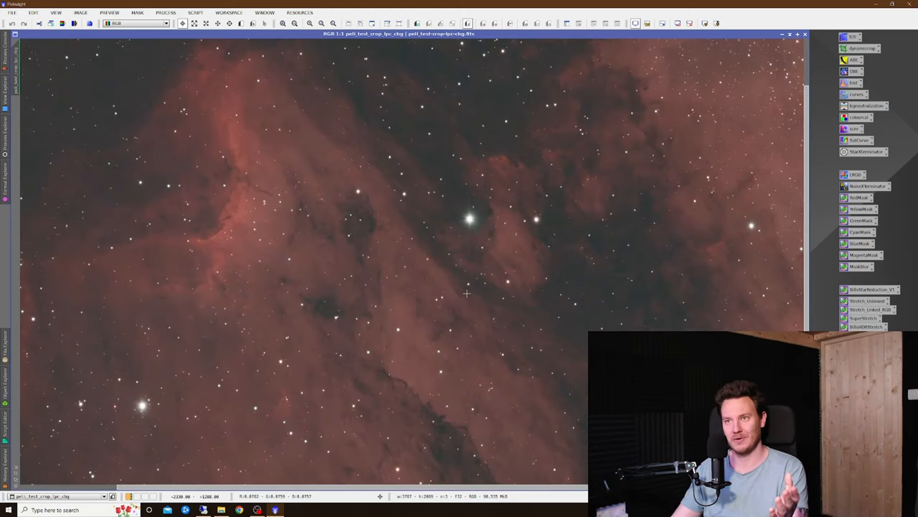
{"action": "mouse_move", "coordinate": [474, 290]}
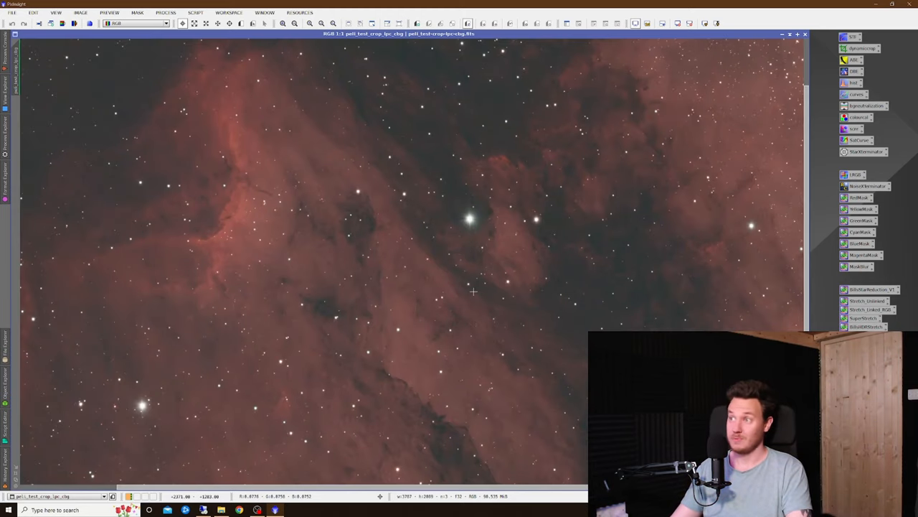